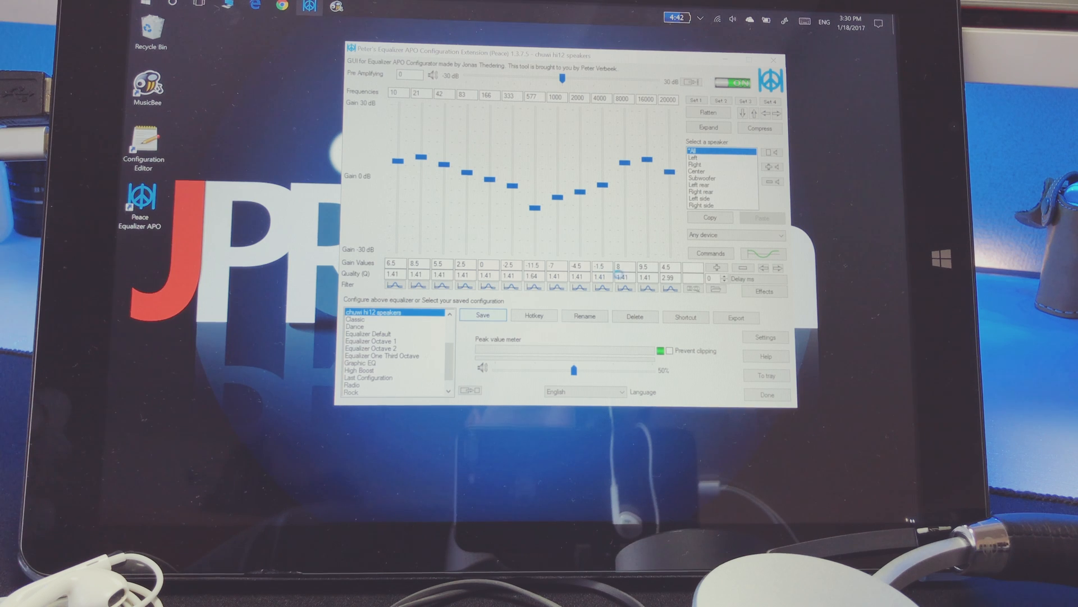
# Step: Save the current equalizer curve as the 'chuwi hi12 speakers' profile
pyautogui.click(484, 315)
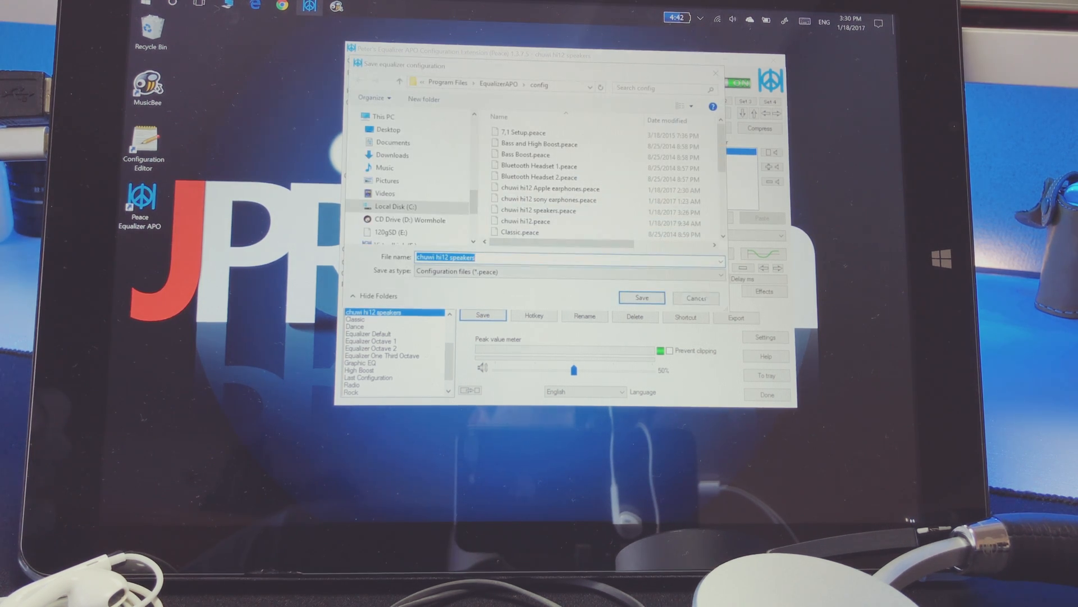
pyautogui.click(641, 296)
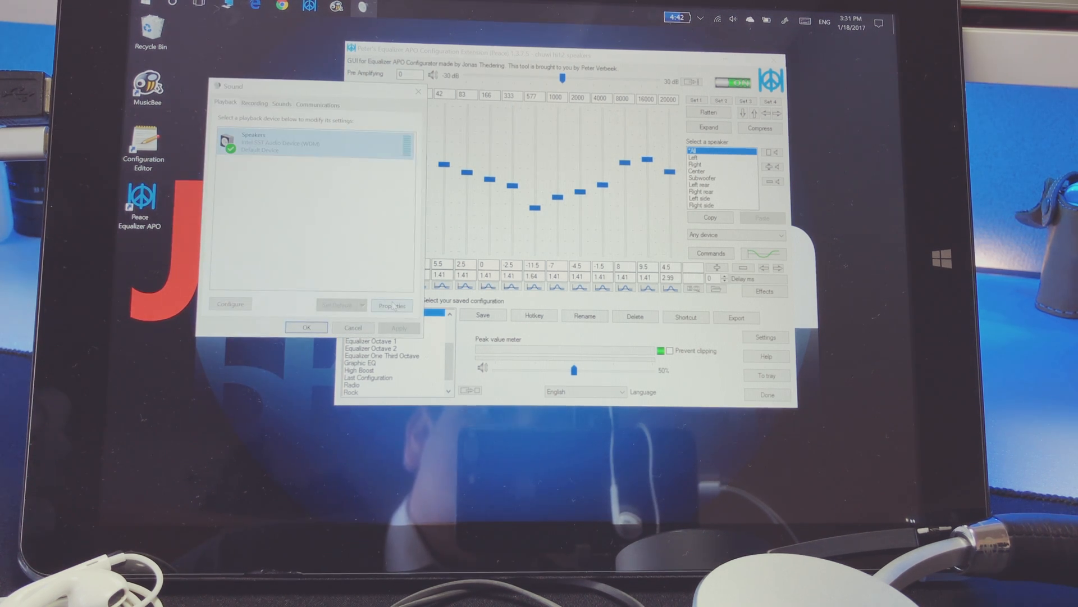
# Step: Bring up the Speakers device's properties to reach its System Effects options
pyautogui.click(391, 304)
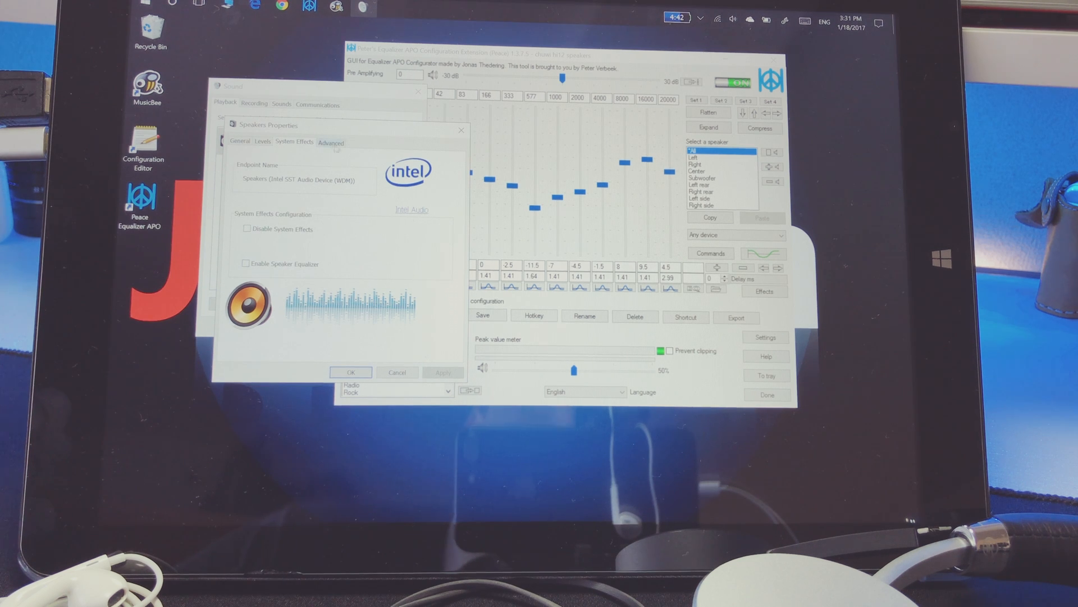
pyautogui.click(330, 142)
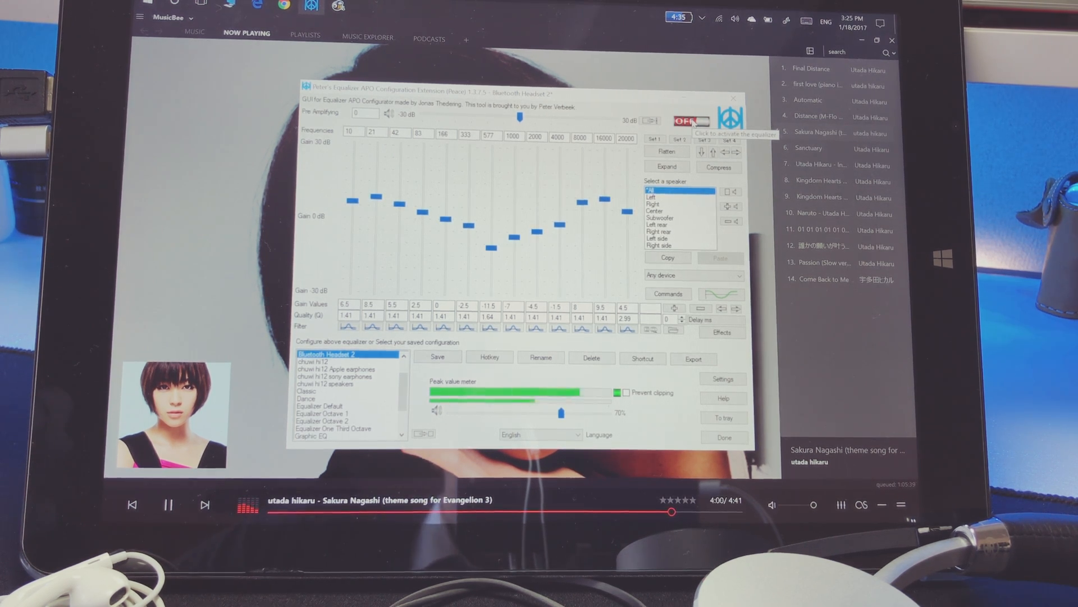
# Step: Toggle the equalizer on, off and back on while the song plays, leaving it ON
pyautogui.click(694, 121)
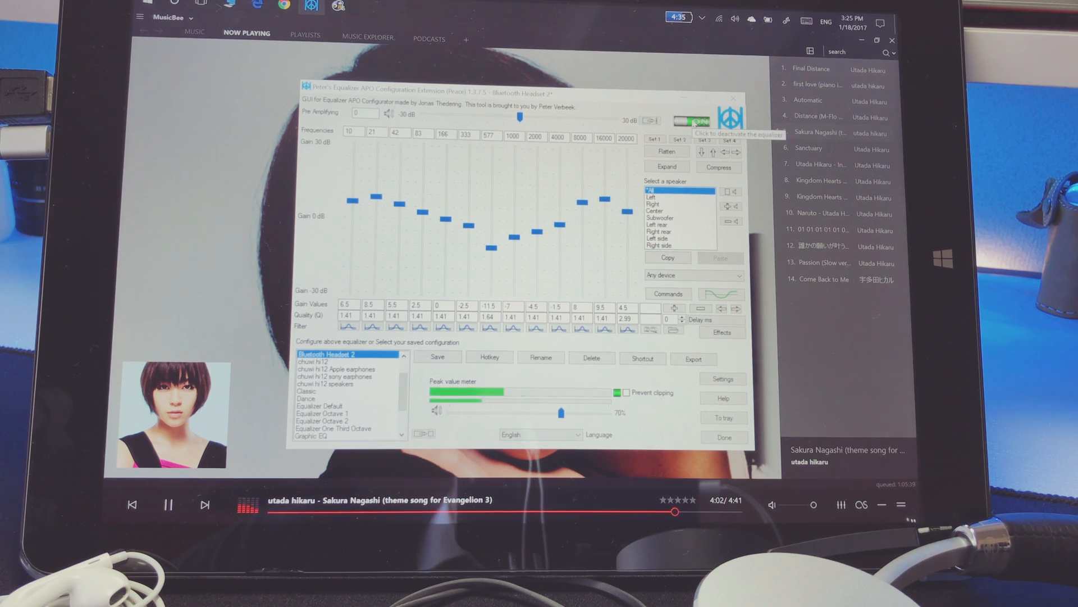
pyautogui.click(697, 120)
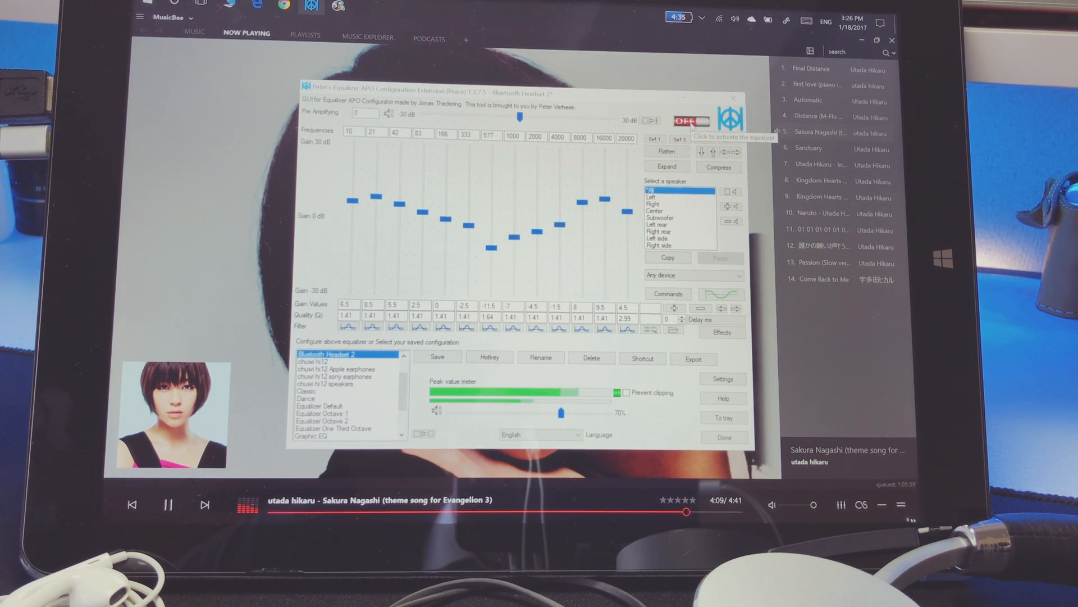
pyautogui.click(689, 121)
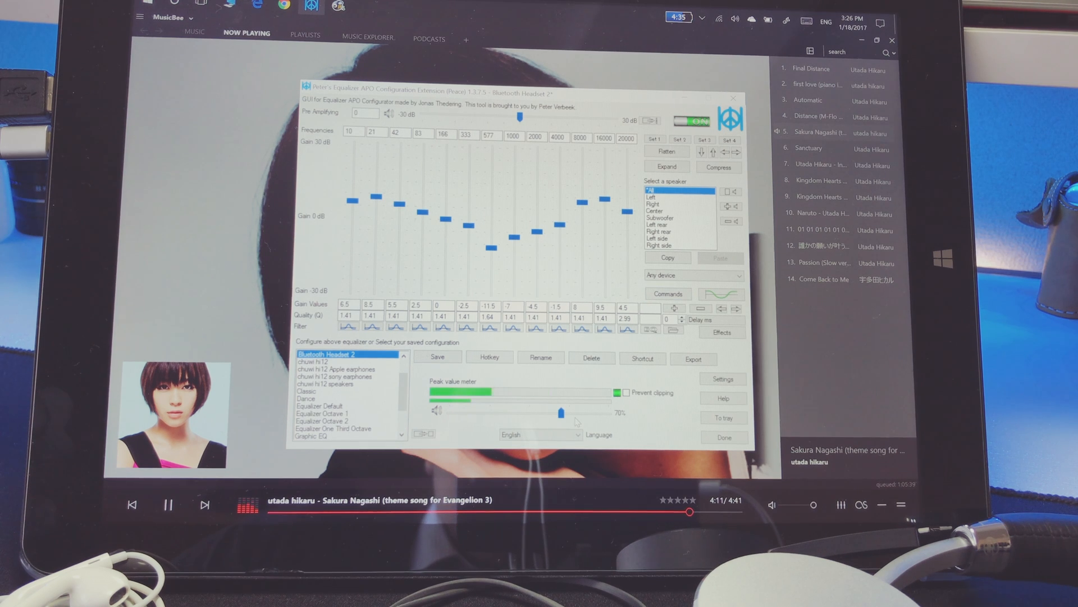
pyautogui.moveTo(560, 413); pyautogui.dragTo(592, 412)
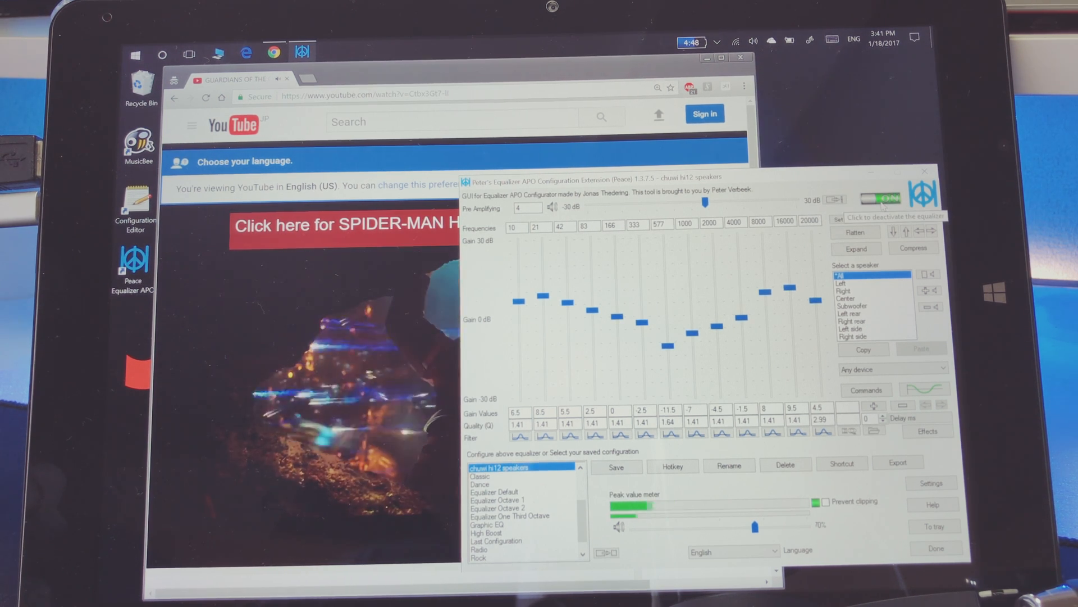
pyautogui.click(881, 199)
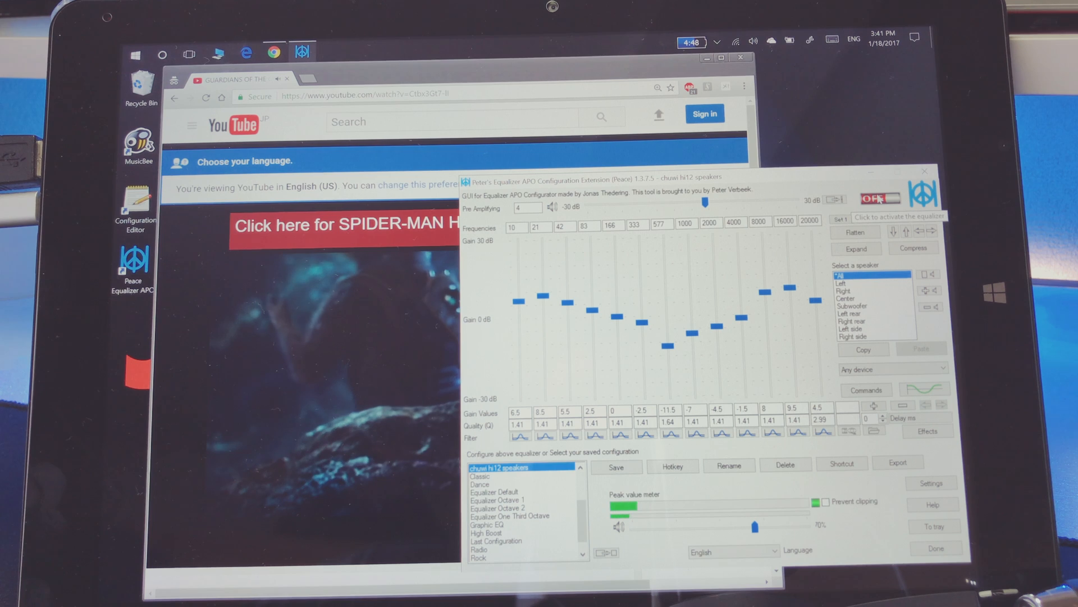
pyautogui.click(881, 199)
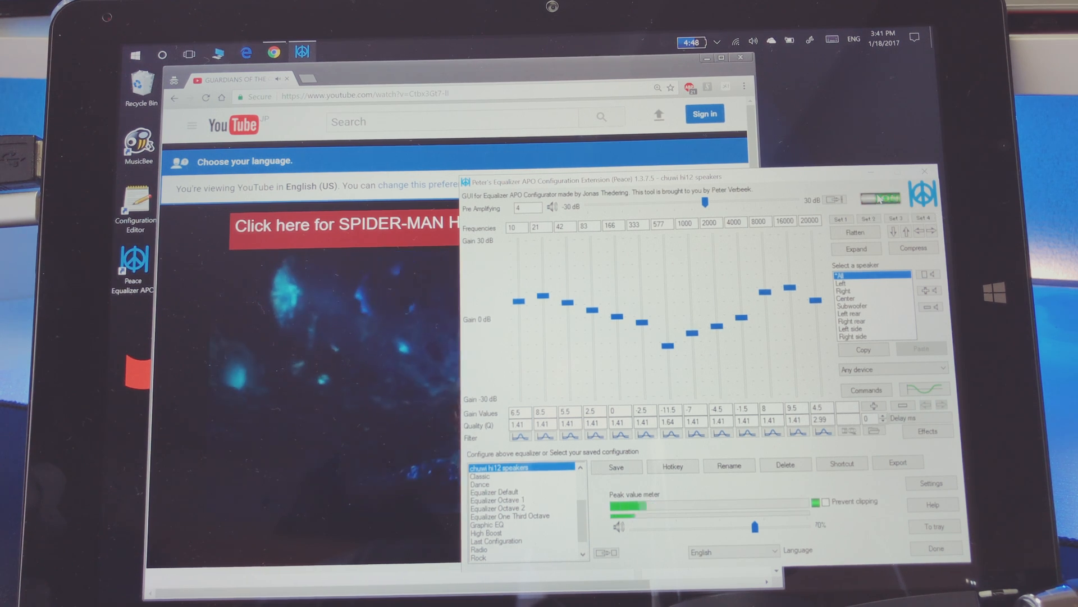